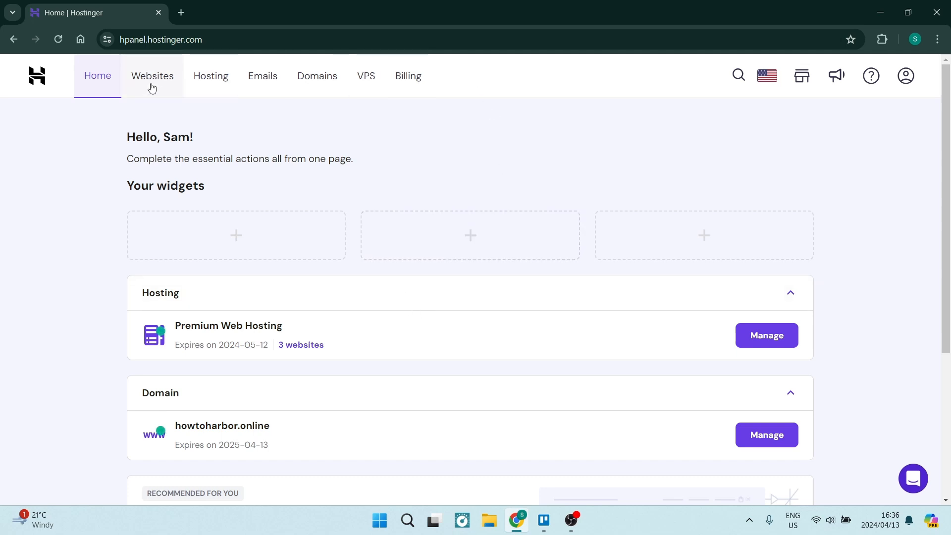
Go to the Websites list and view the add-website options (WordPress, Website Builder, Migrate).
left_click(152, 76)
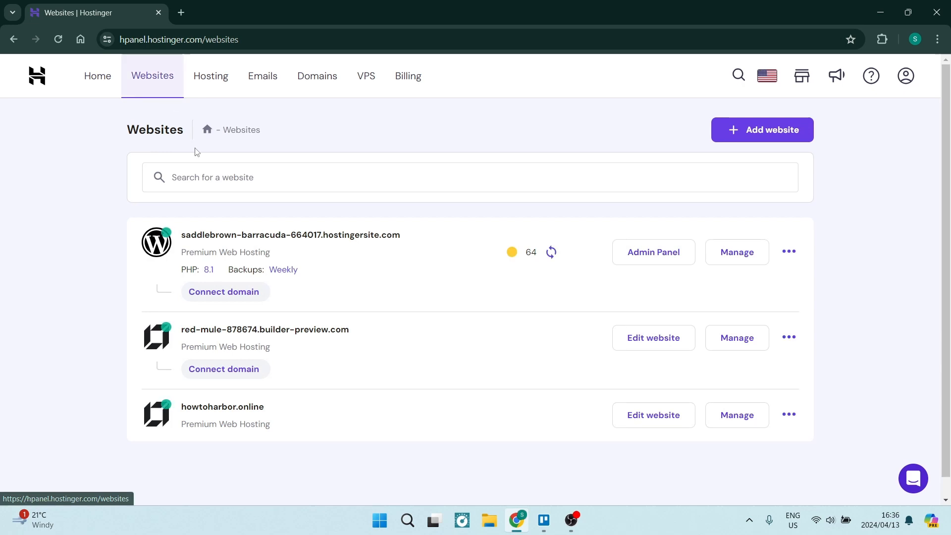
mouse_move(104, 253)
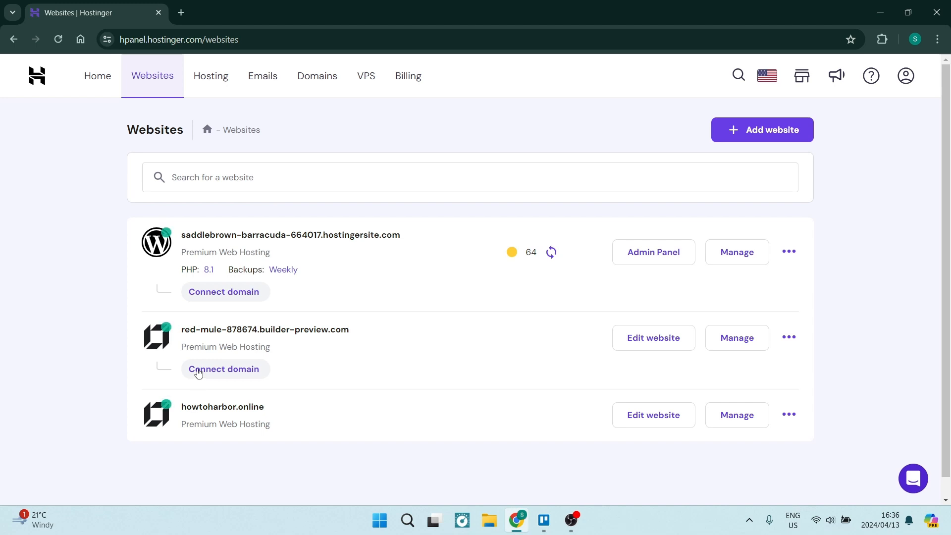
mouse_move(124, 336)
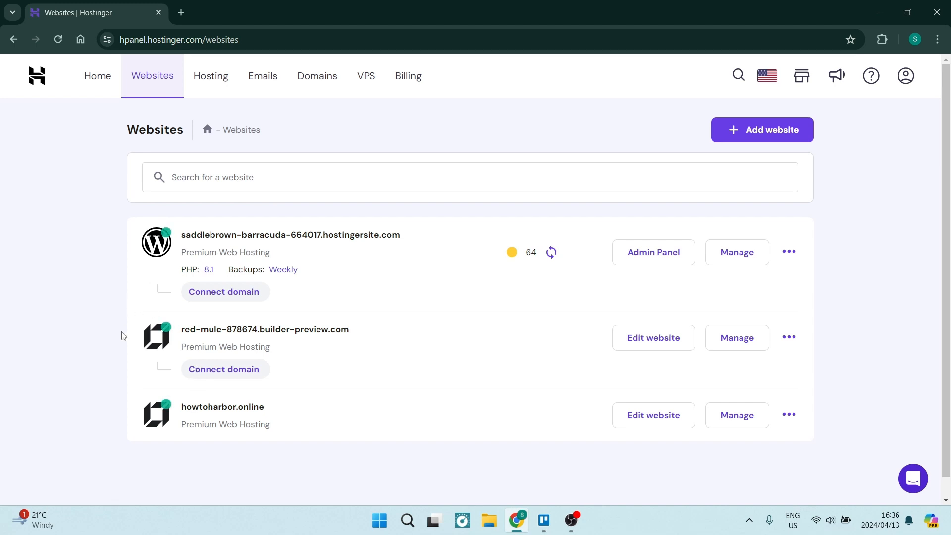
mouse_move(167, 350)
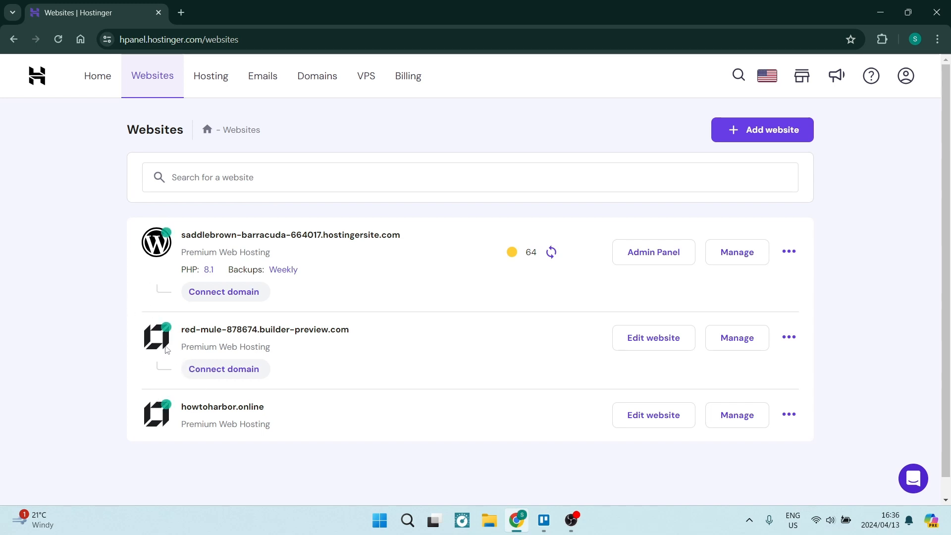
left_click(762, 130)
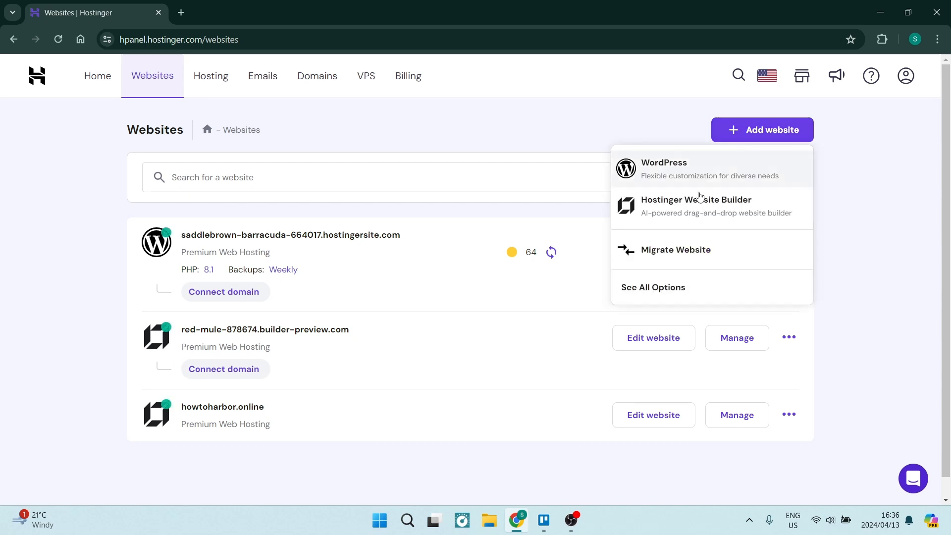
mouse_move(670, 207)
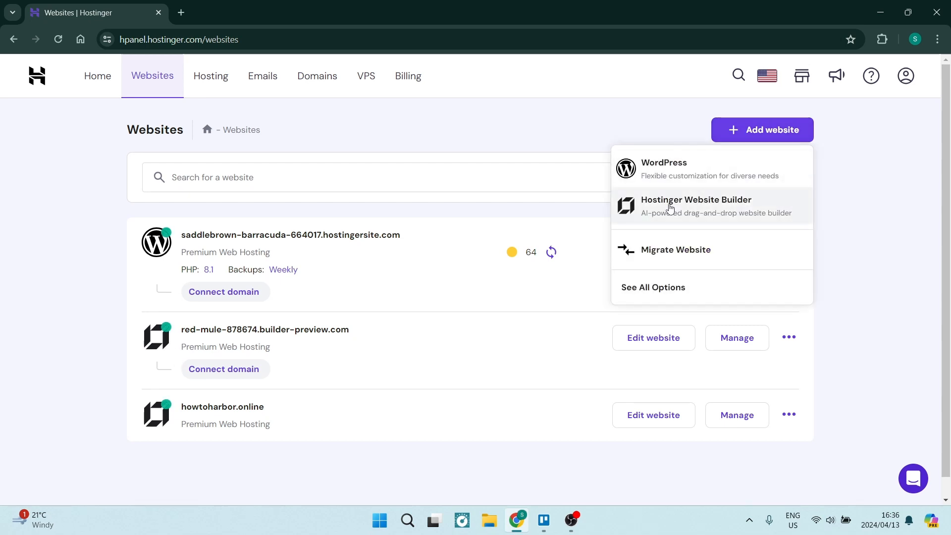
mouse_move(165, 333)
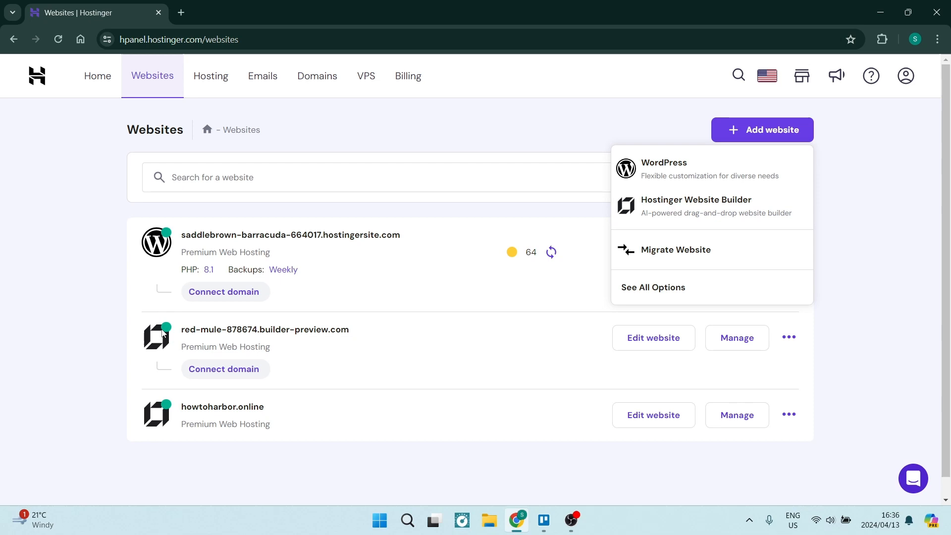
mouse_move(193, 307)
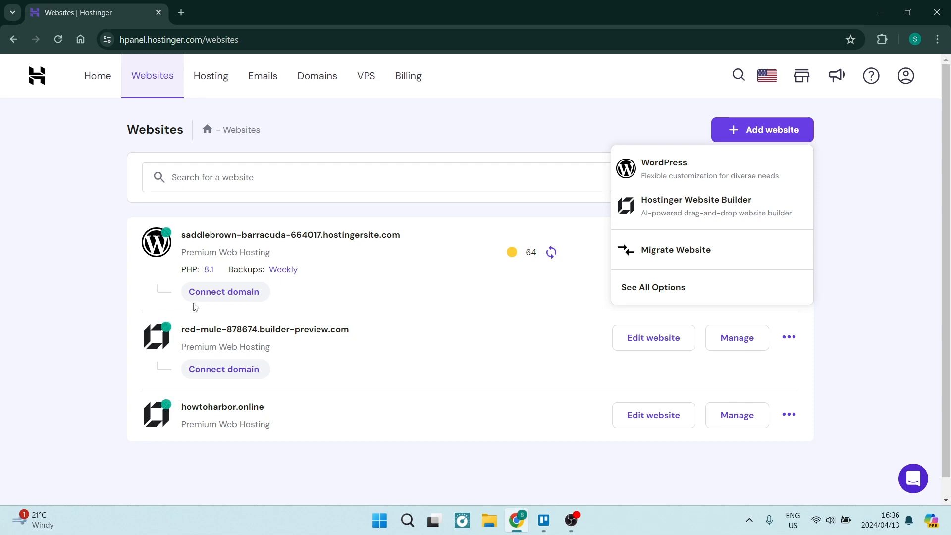
mouse_move(510, 219)
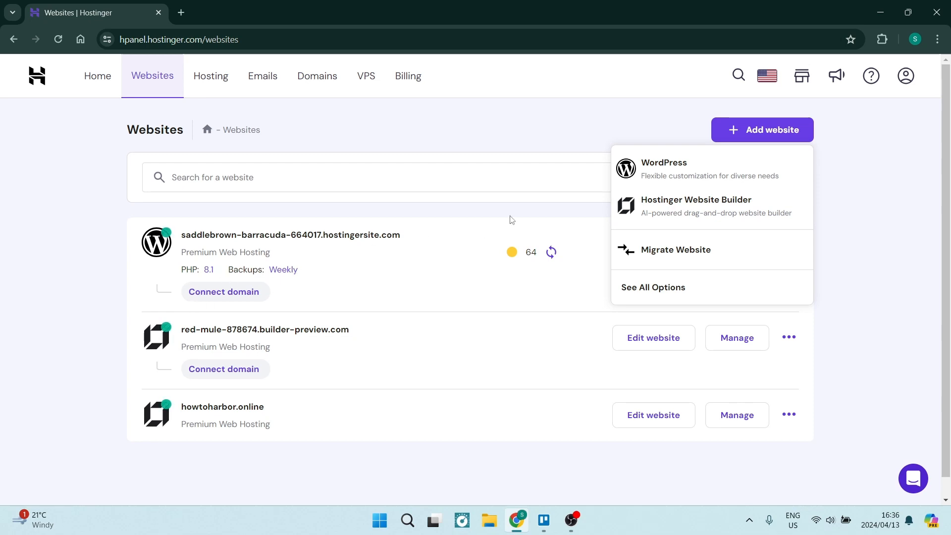
mouse_move(665, 175)
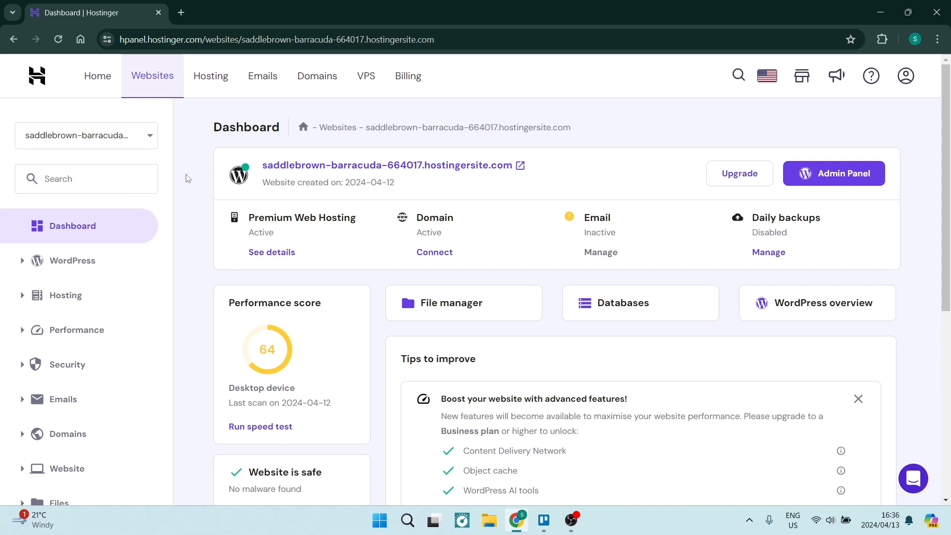
mouse_move(479, 304)
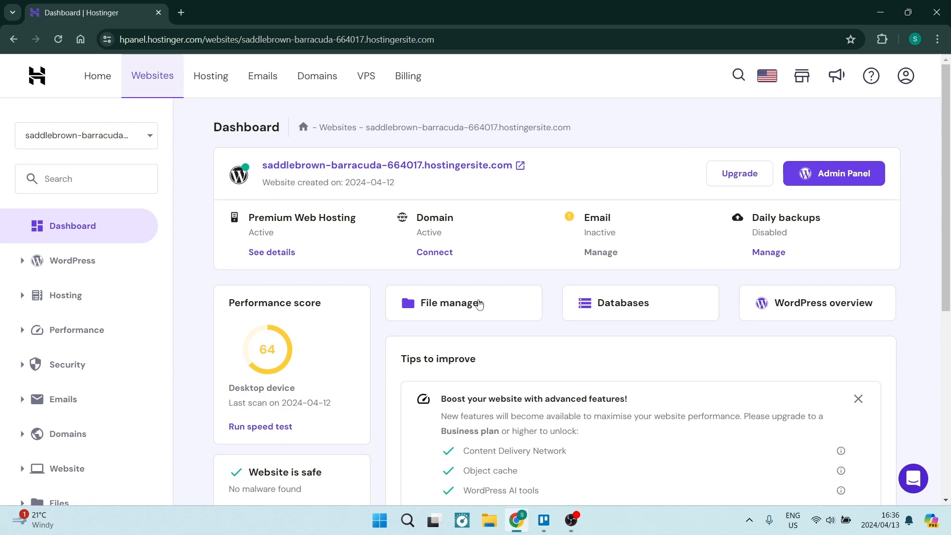
Launch the File Manager for saddlebrown-barracuda-664017.hostingersite.com from its dashboard.
left_click(464, 302)
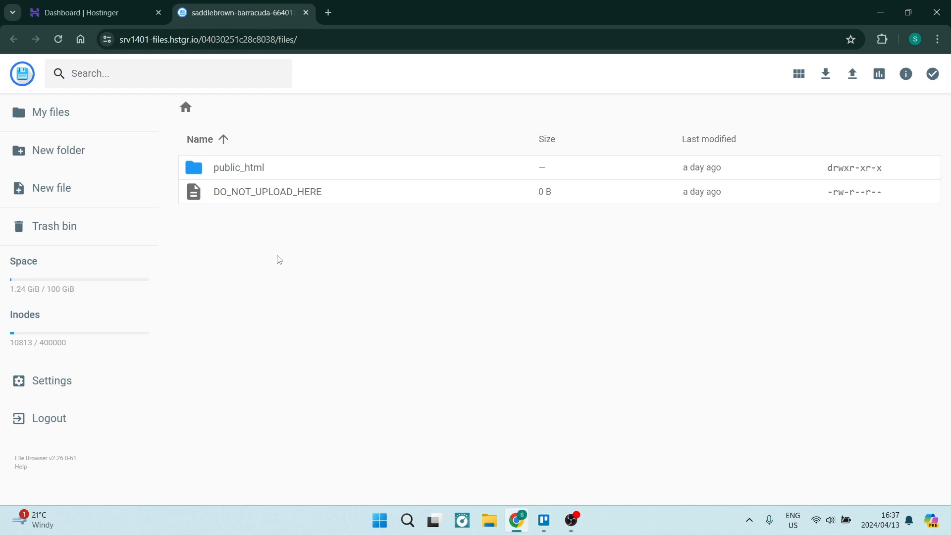
mouse_move(237, 174)
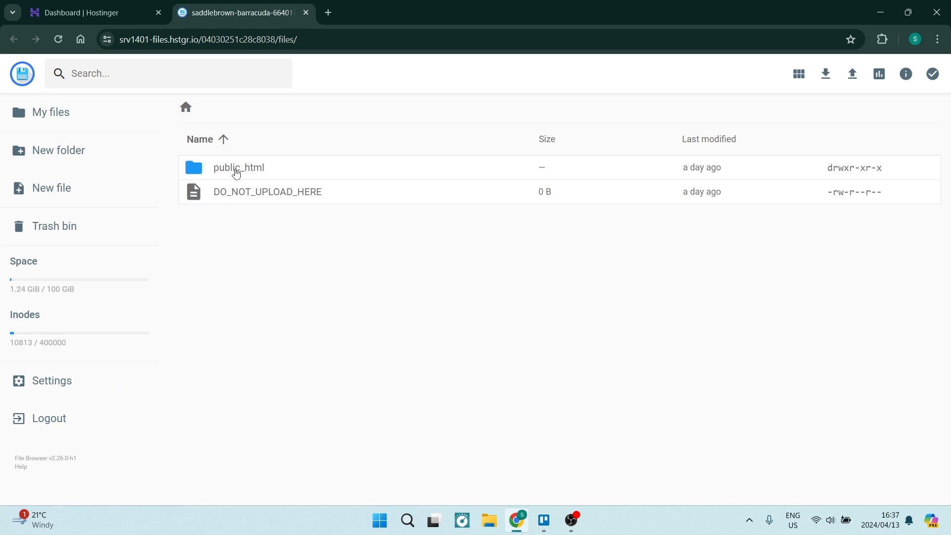
Enter public_html and start an upload into it.
double_click(237, 167)
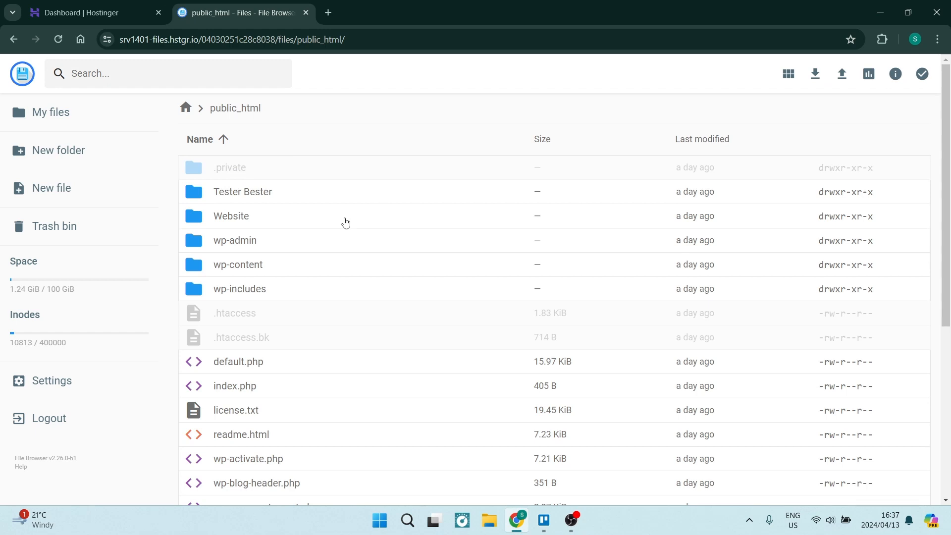
mouse_move(363, 250)
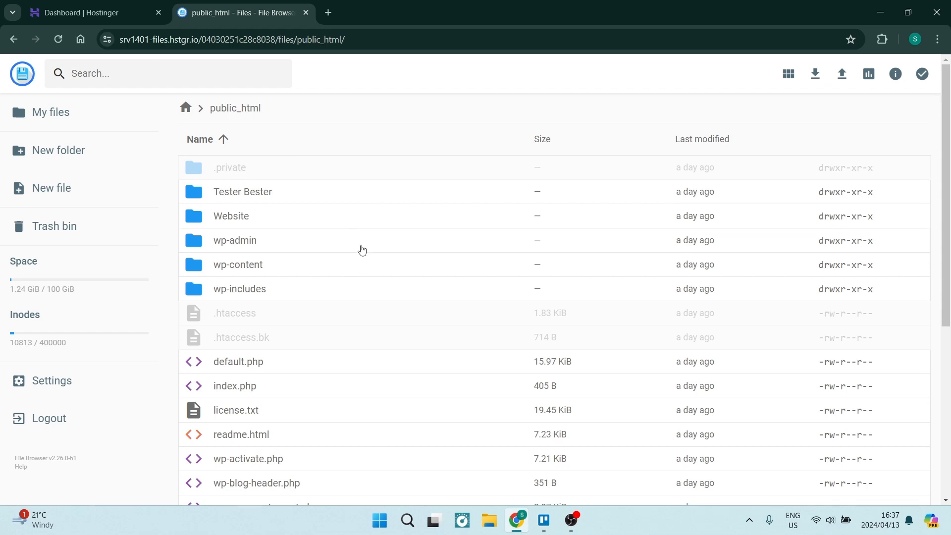
mouse_move(842, 75)
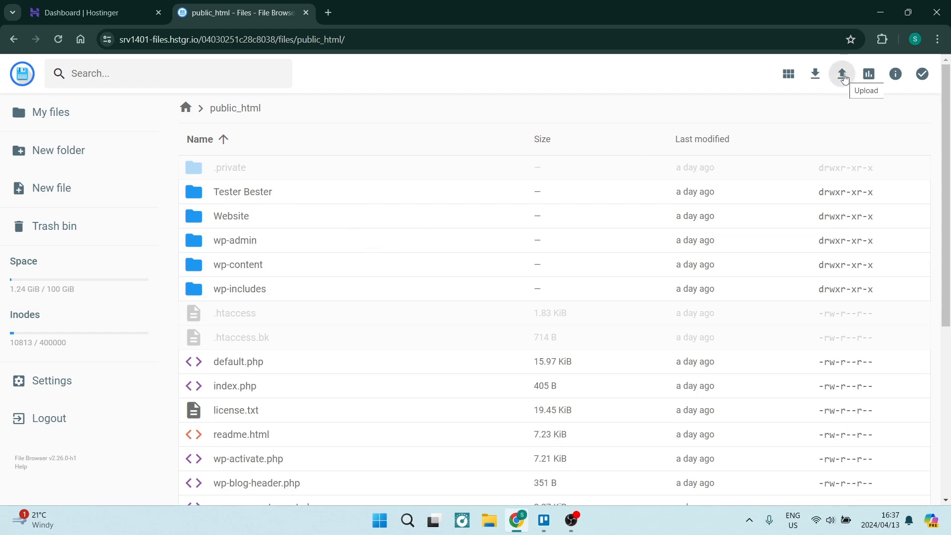
left_click(842, 74)
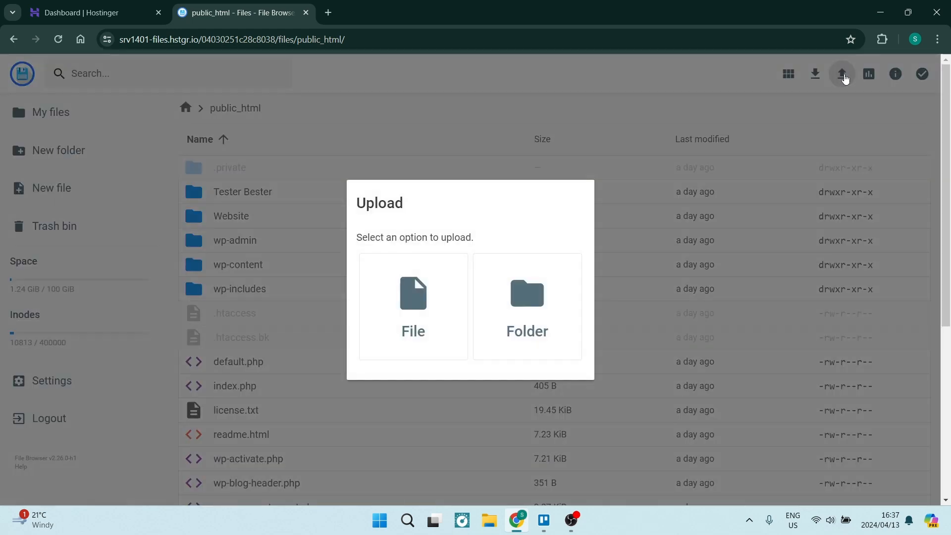
mouse_move(436, 252)
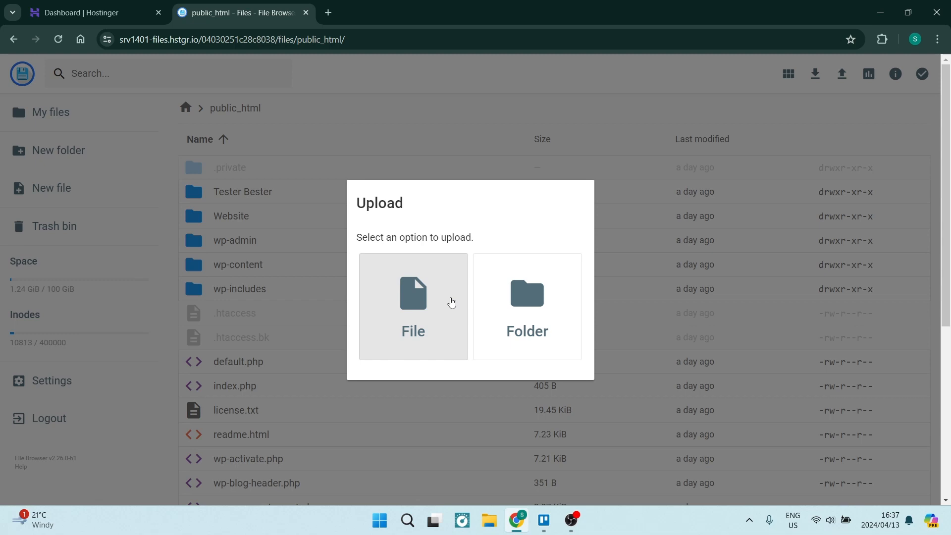
mouse_move(449, 304)
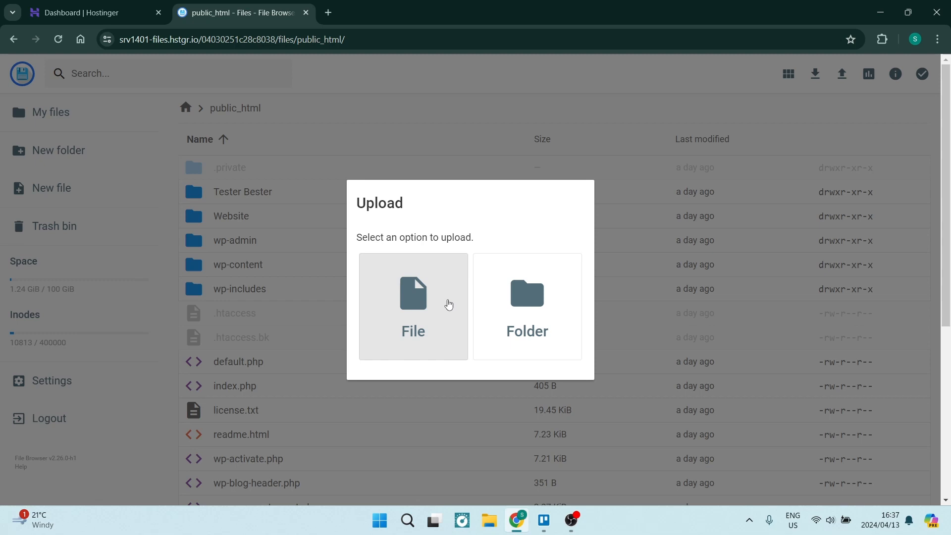
Upload a single file, choosing the wetransfer zip from Downloads instead of the takeout archive.
left_click(413, 306)
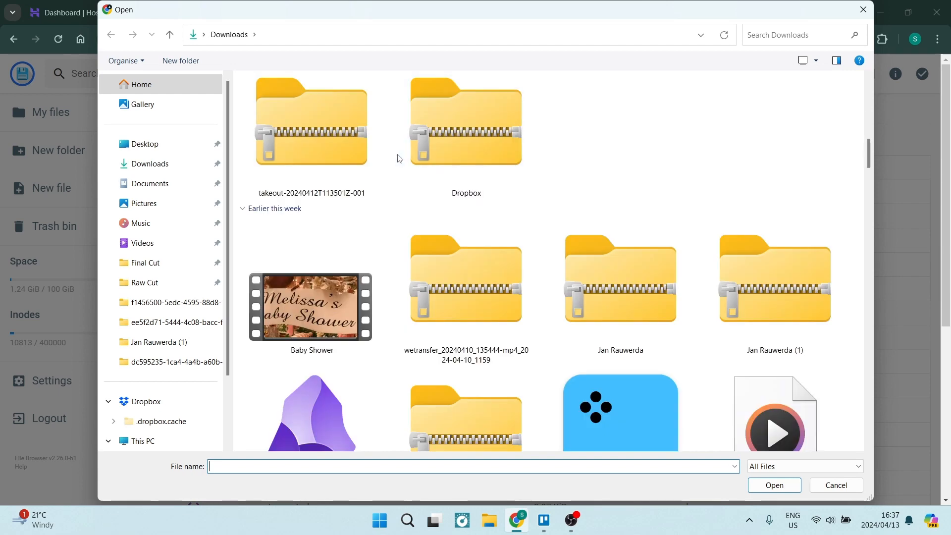
mouse_move(325, 146)
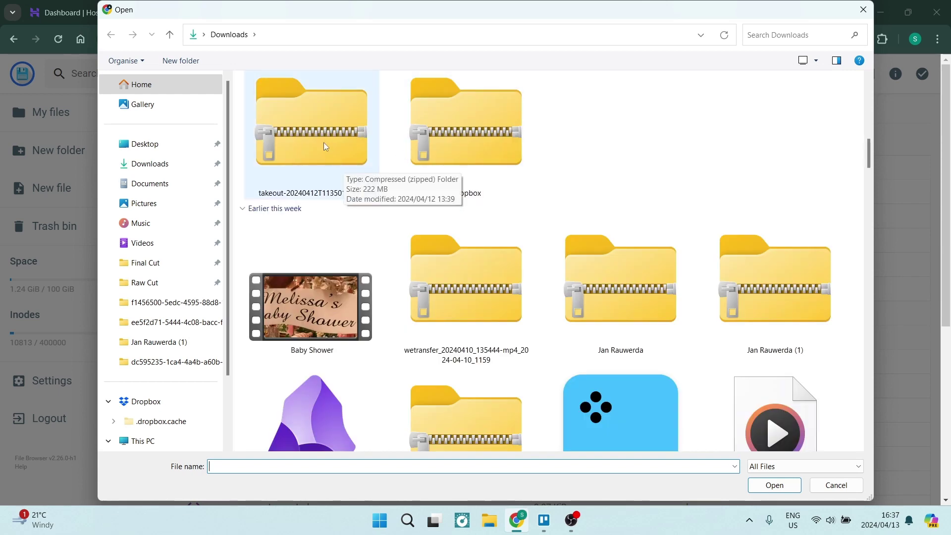
left_click(311, 139)
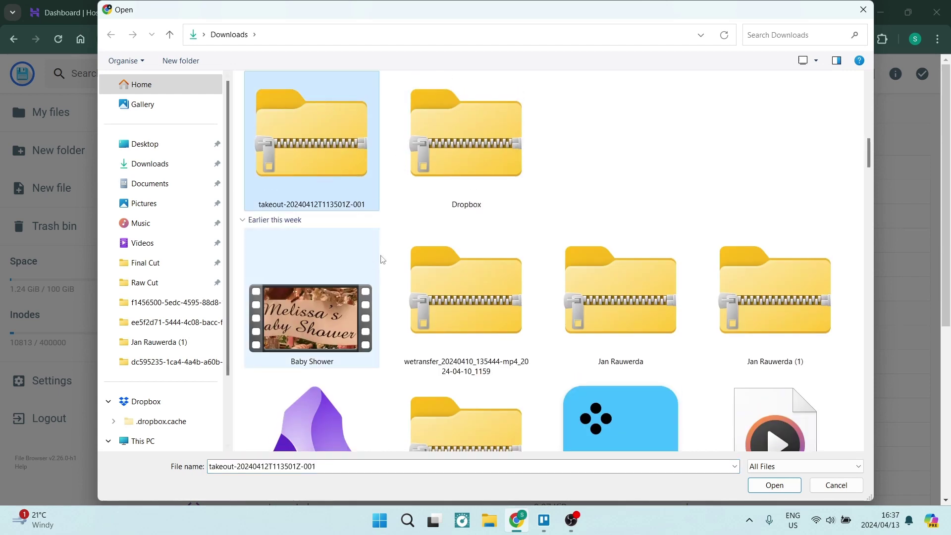
mouse_move(441, 293)
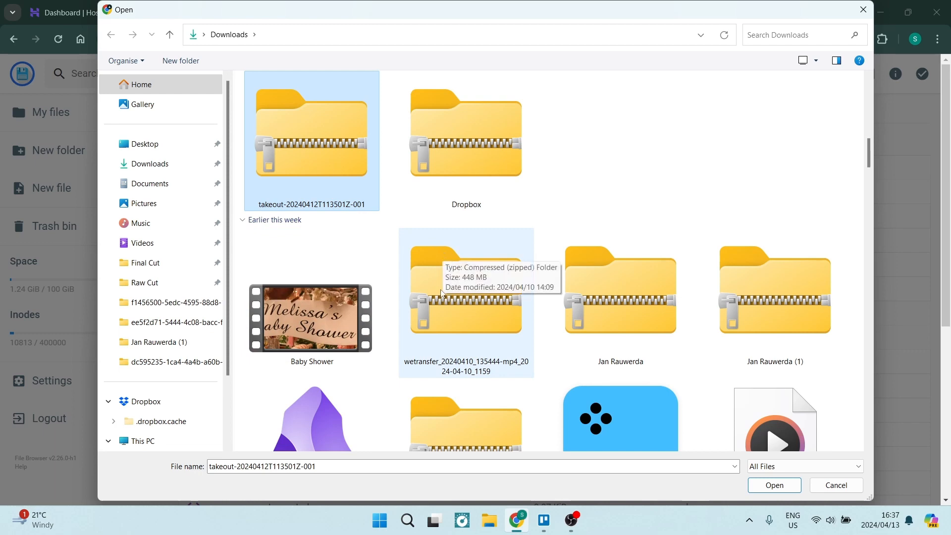
left_click(466, 304)
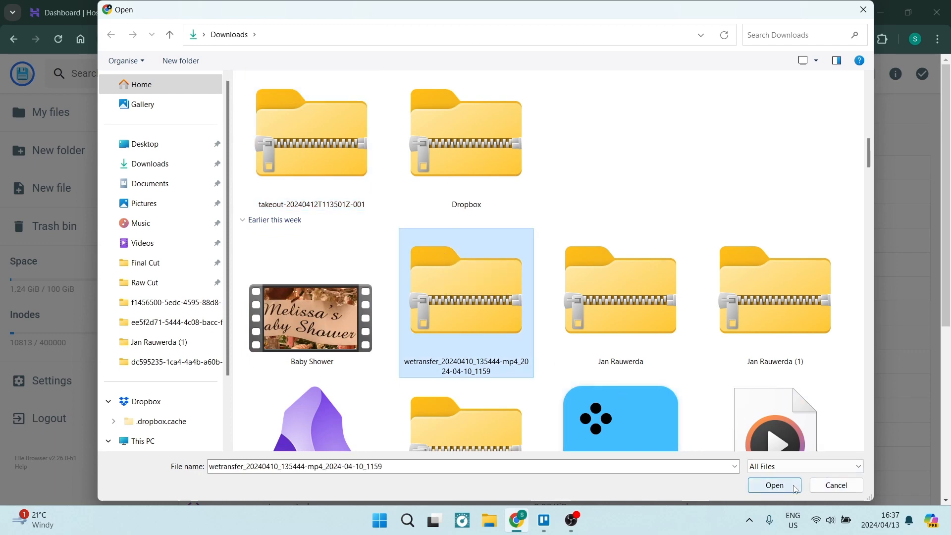
left_click(774, 485)
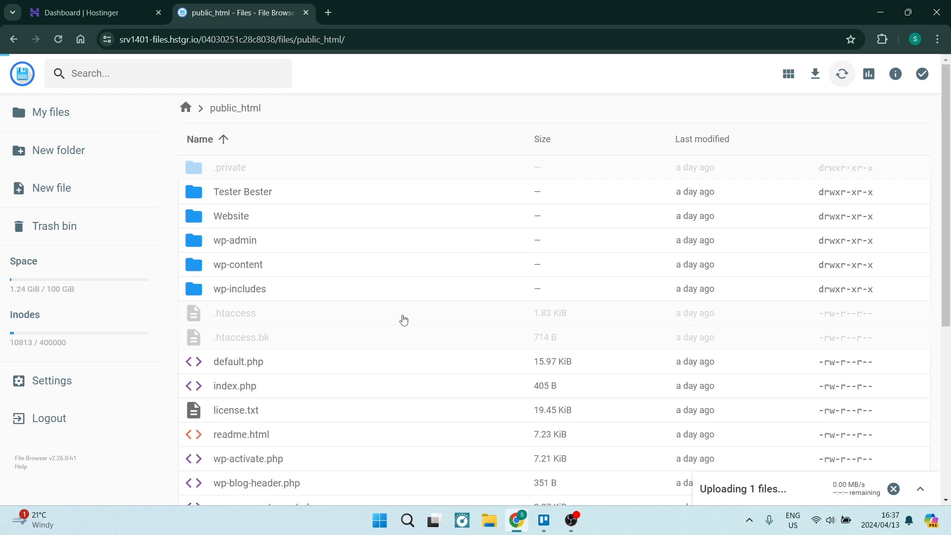
mouse_move(418, 217)
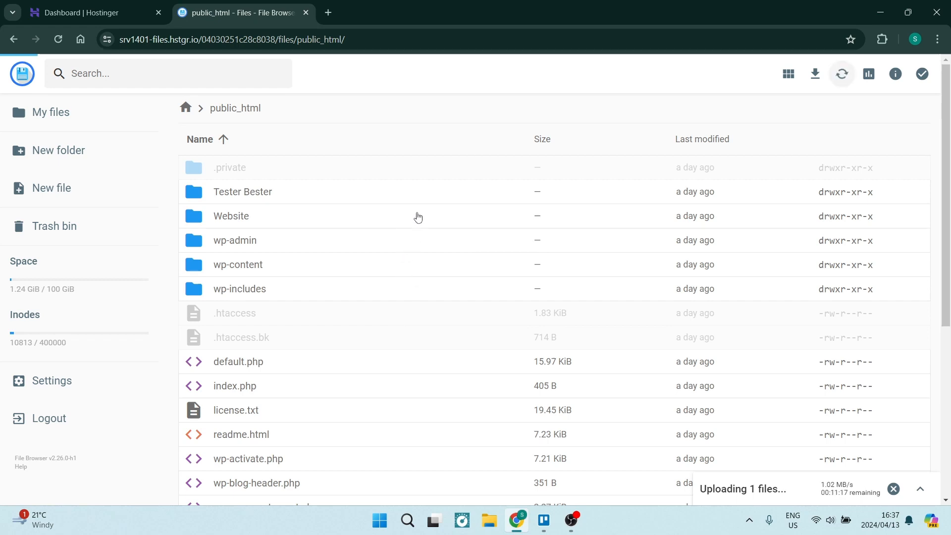
mouse_move(414, 214)
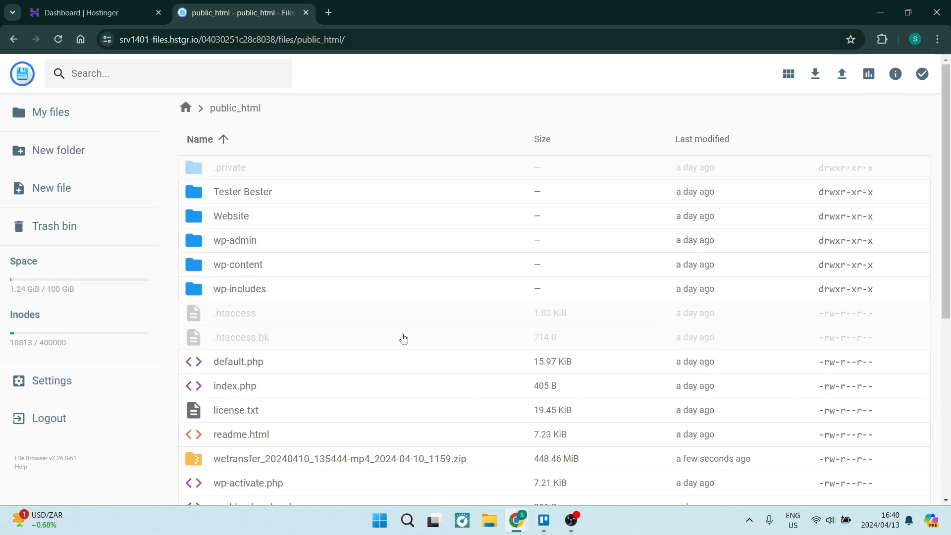
Select the uploaded 448.46 MiB wetransfer zip in public_html.
left_click(349, 459)
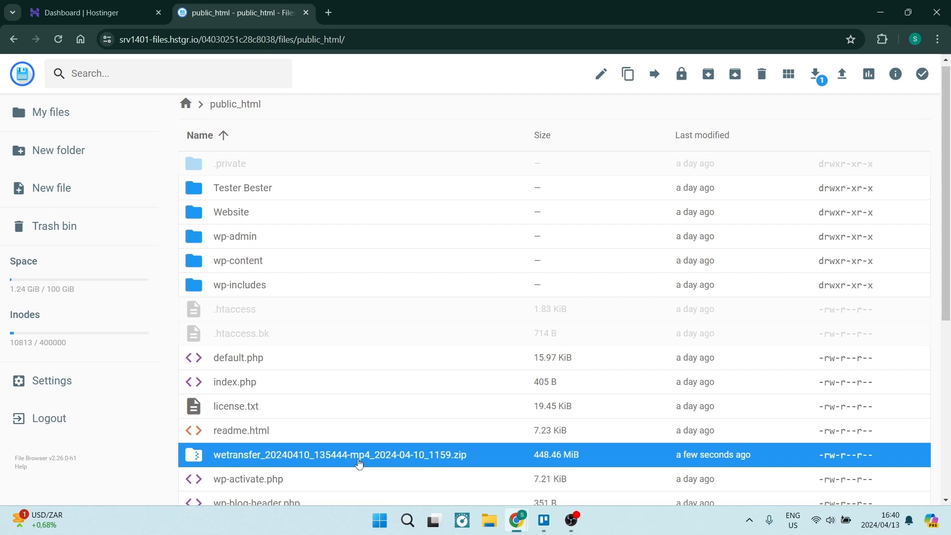
scroll("down", 3)
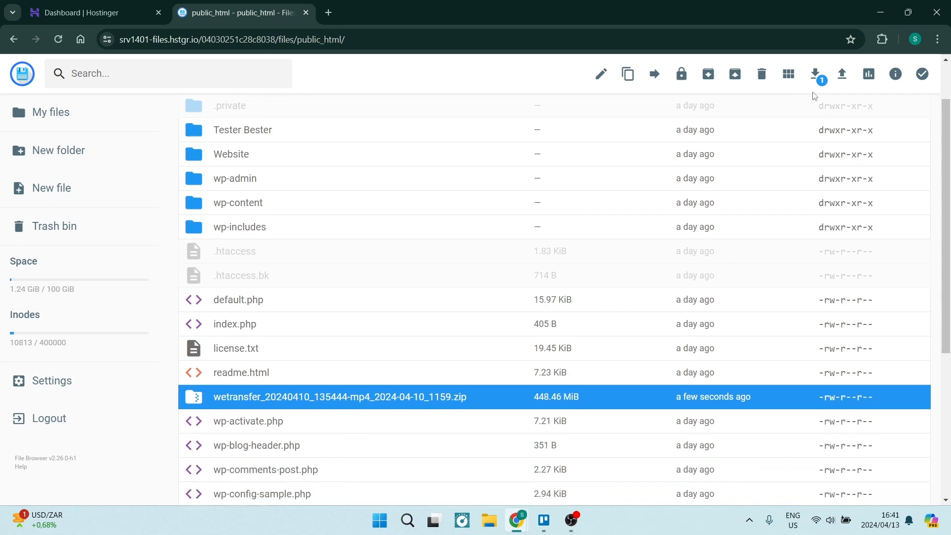
mouse_move(734, 74)
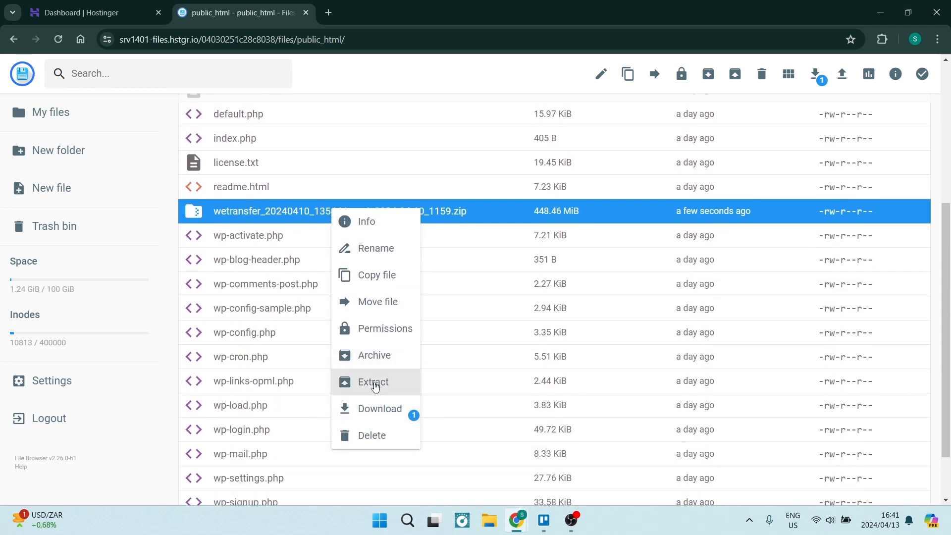
Extract the zip one level up into a new folder named 'Wetransfer'.
left_click(373, 382)
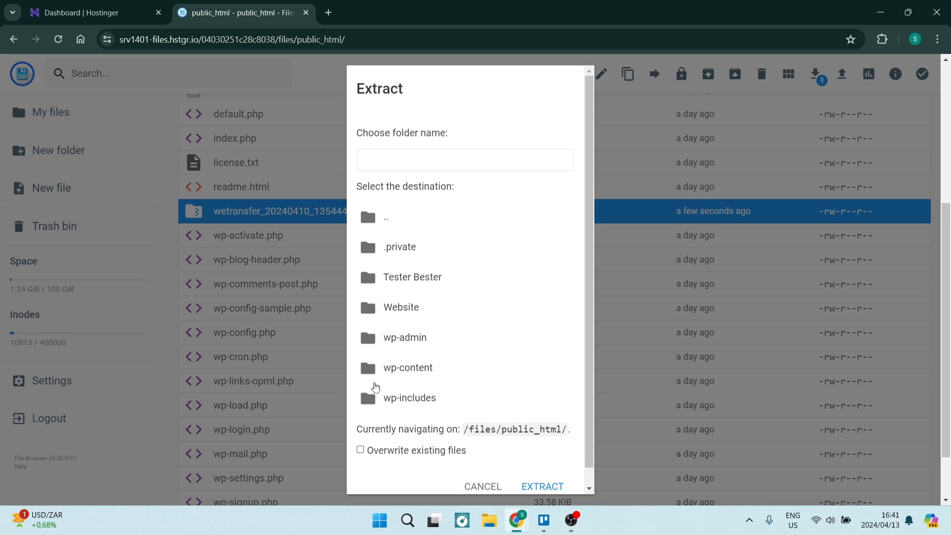
mouse_move(400, 266)
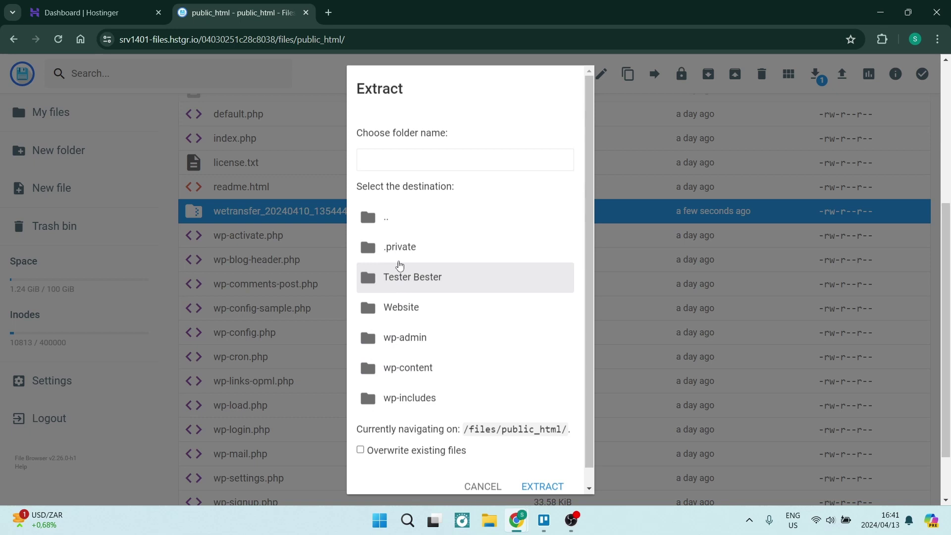
mouse_move(399, 222)
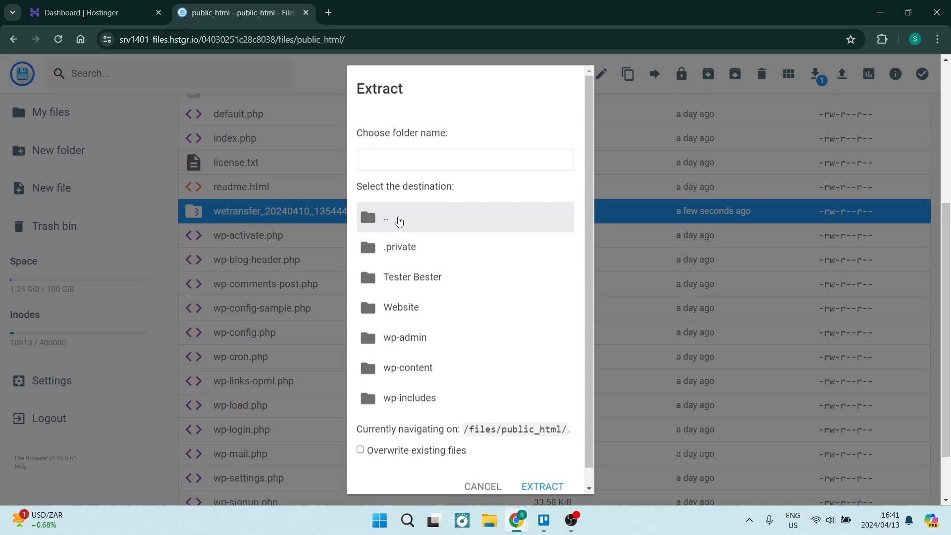
left_click(399, 217)
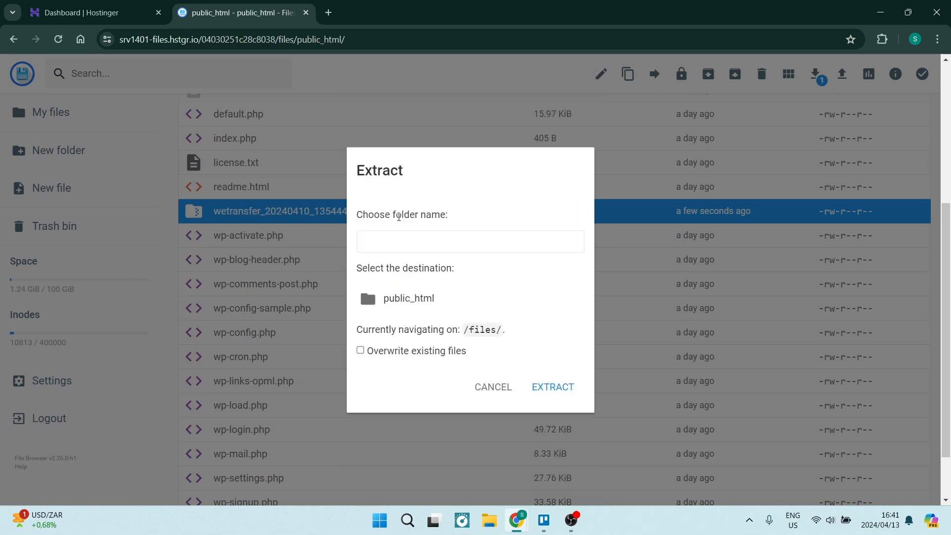
type("W")
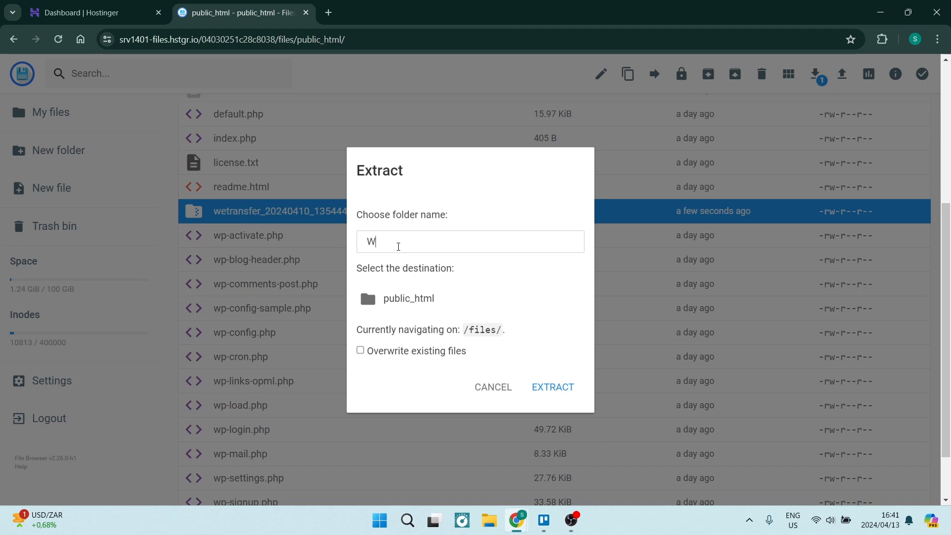
type("etr")
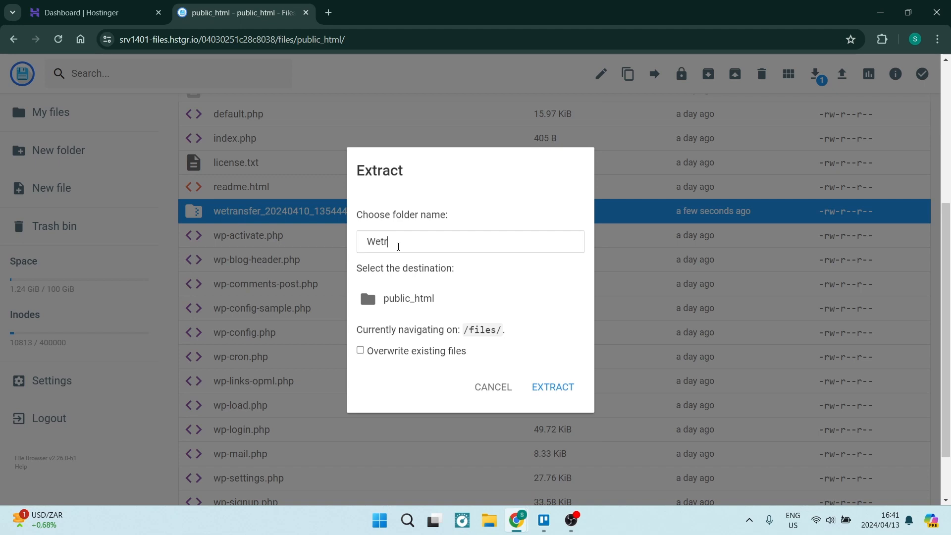
type("ansfer")
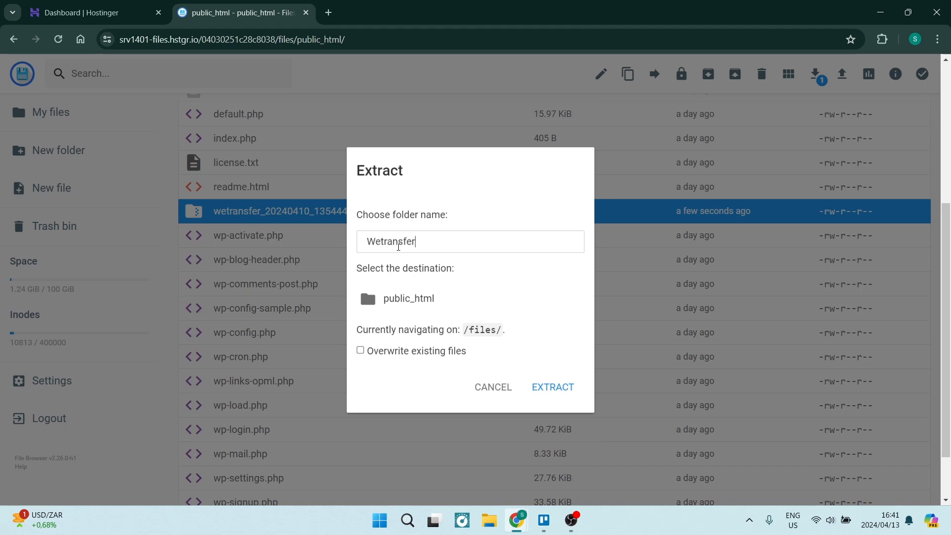
mouse_move(396, 360)
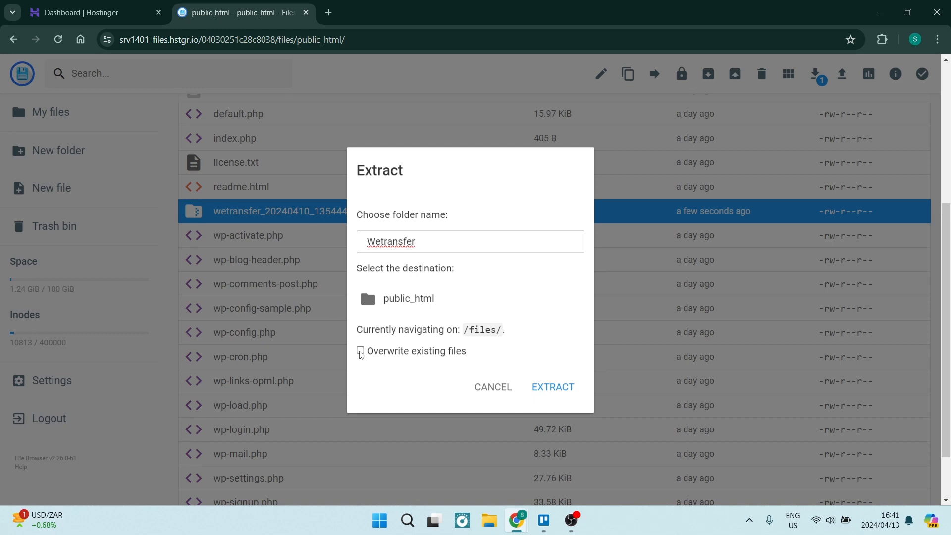
mouse_move(540, 398)
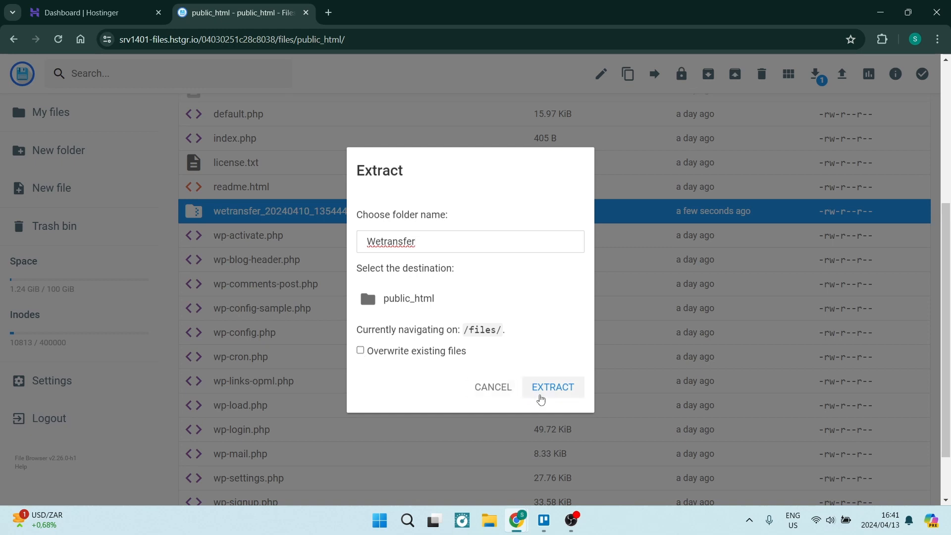
left_click(553, 387)
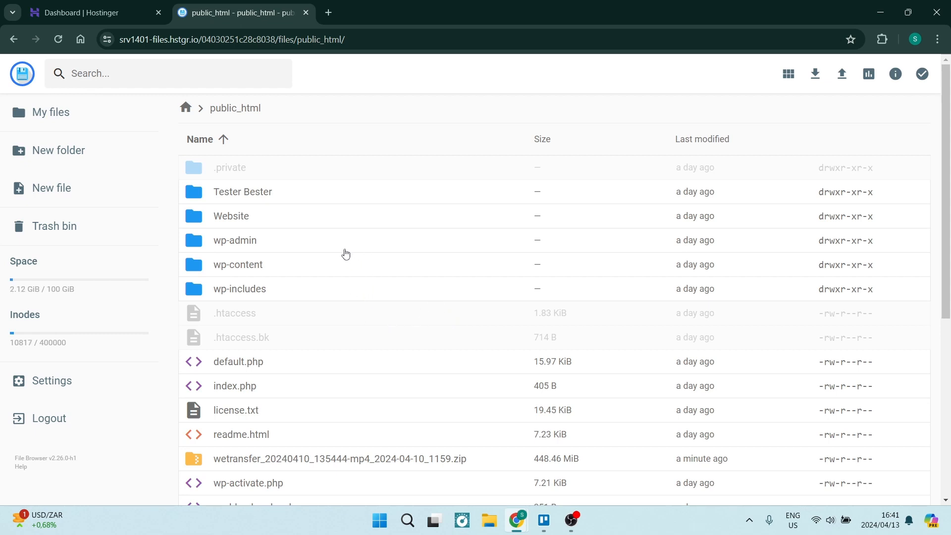
mouse_move(295, 247)
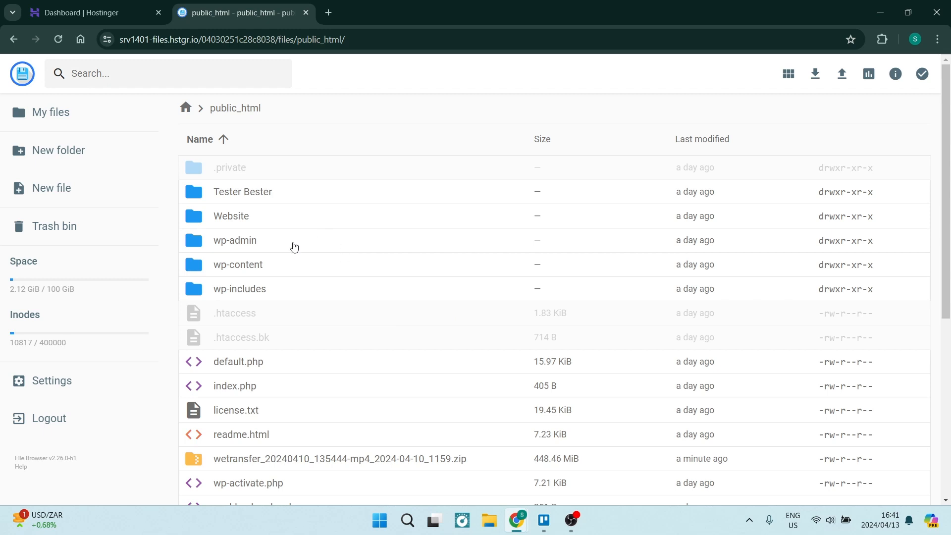
mouse_move(319, 234)
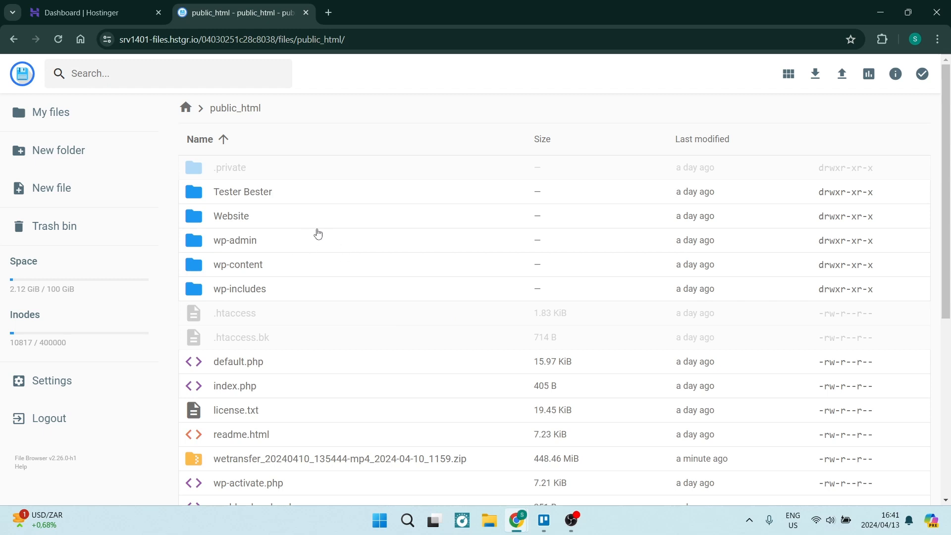
Switch back to the Hostinger dashboard for the website.
left_click(79, 12)
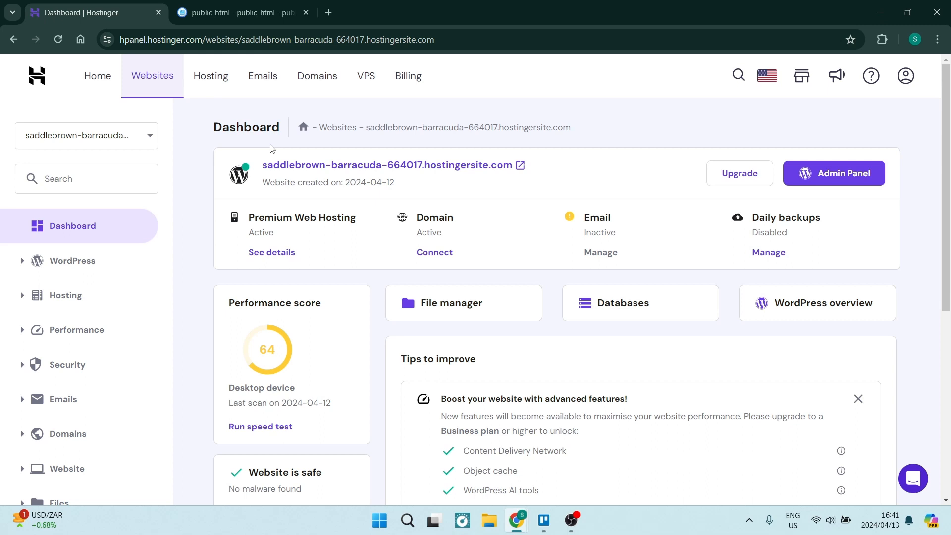
mouse_move(190, 178)
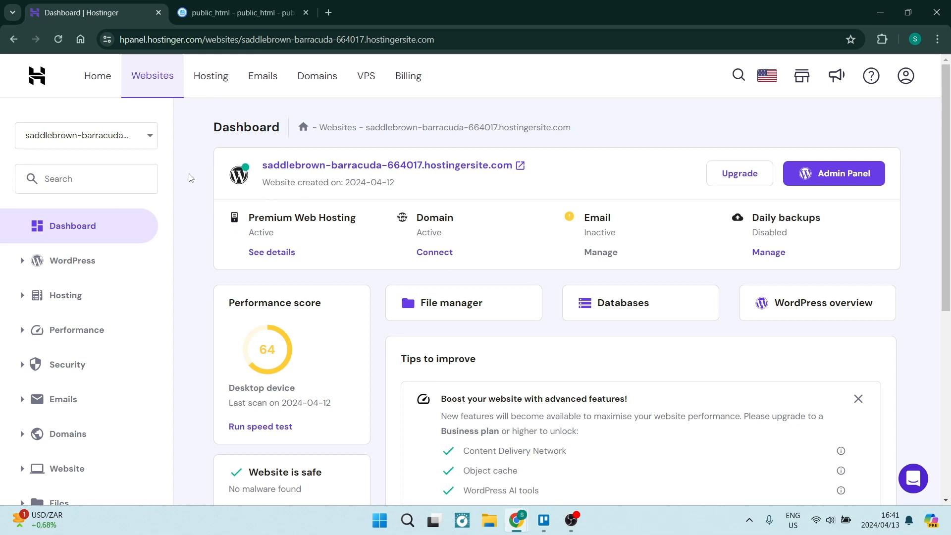